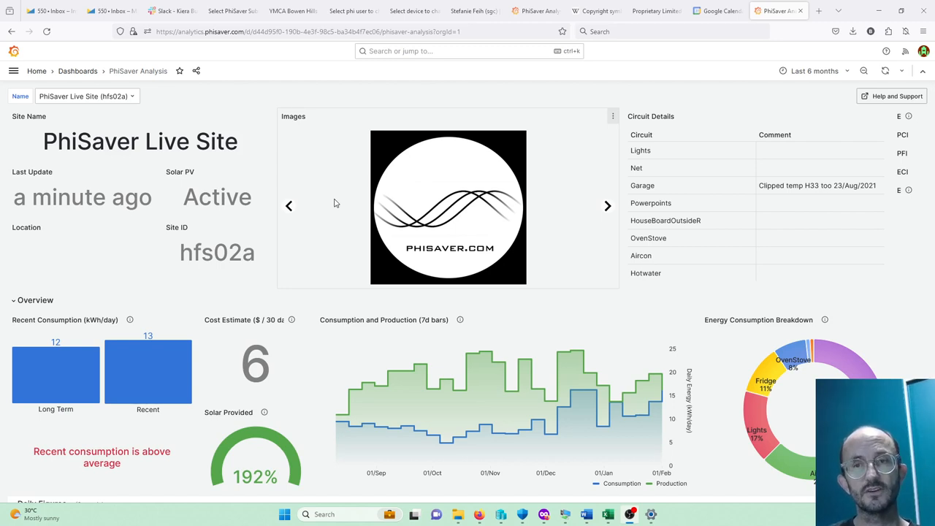
{"action": "mouse_move", "coordinate": [332, 204]}
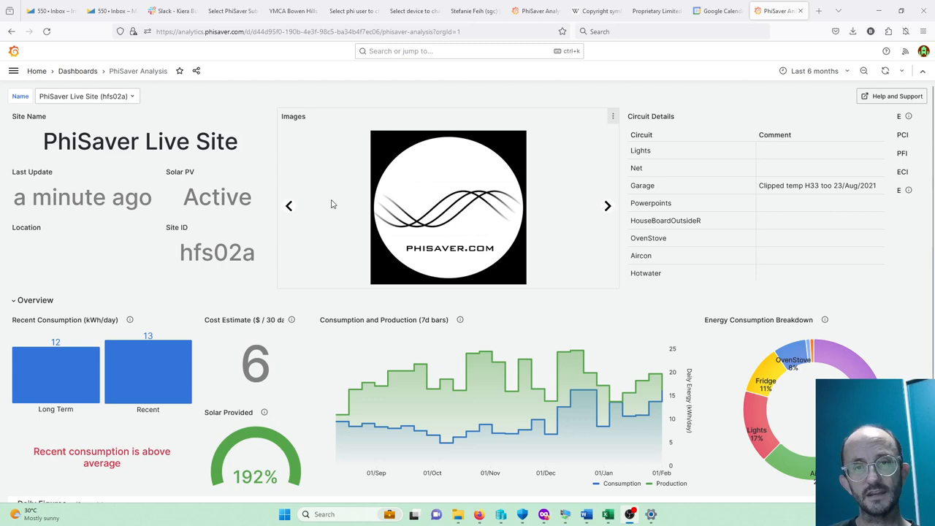
{"action": "mouse_move", "coordinate": [470, 143]}
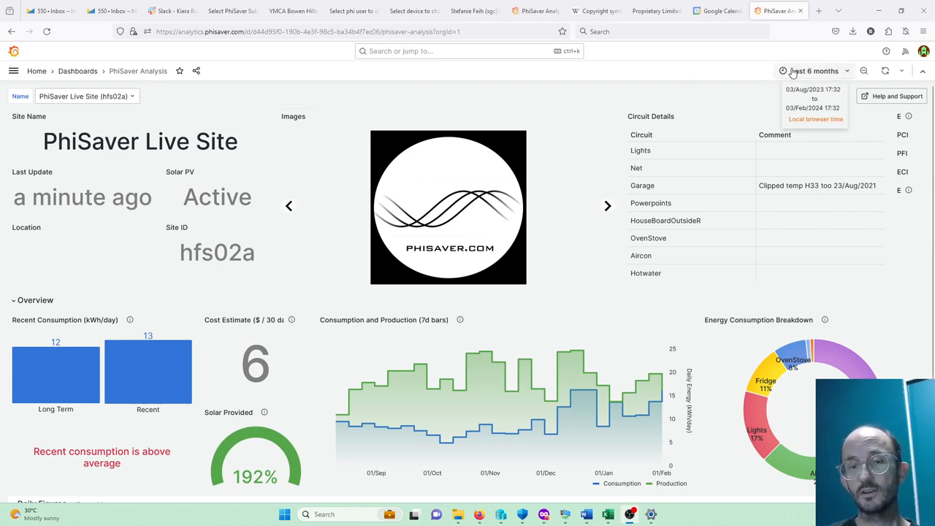
- Change the dashboard time range from the last 6 months to 'Last 3 hours'
{"action": "left_click", "coordinate": [814, 71]}
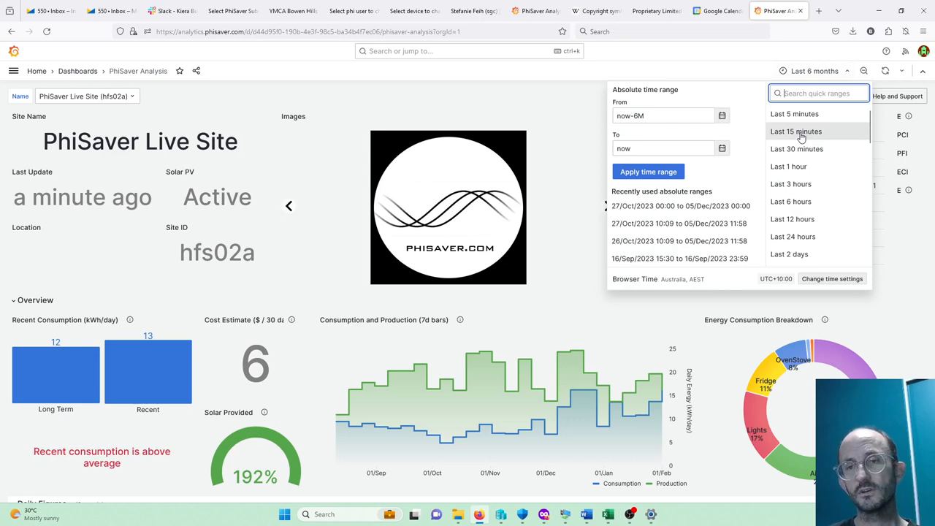
{"action": "mouse_move", "coordinate": [788, 166]}
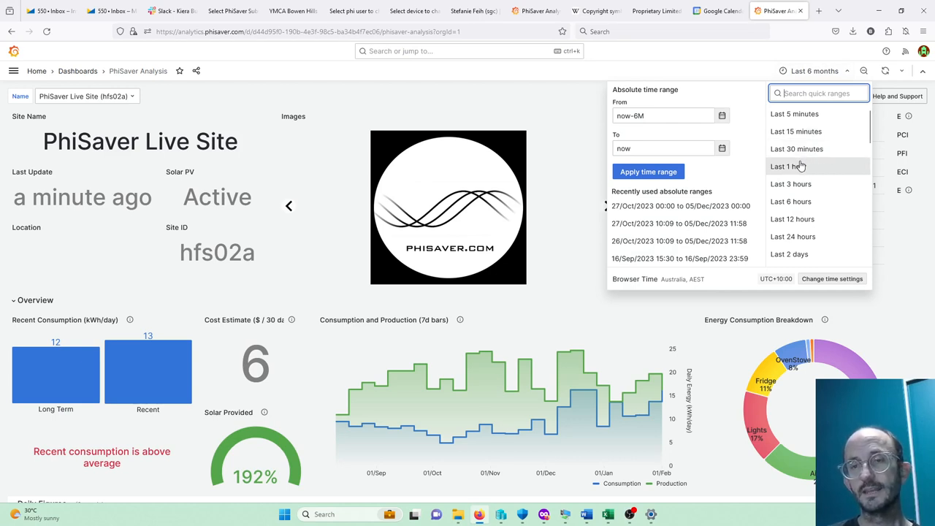
{"action": "mouse_move", "coordinate": [798, 171]}
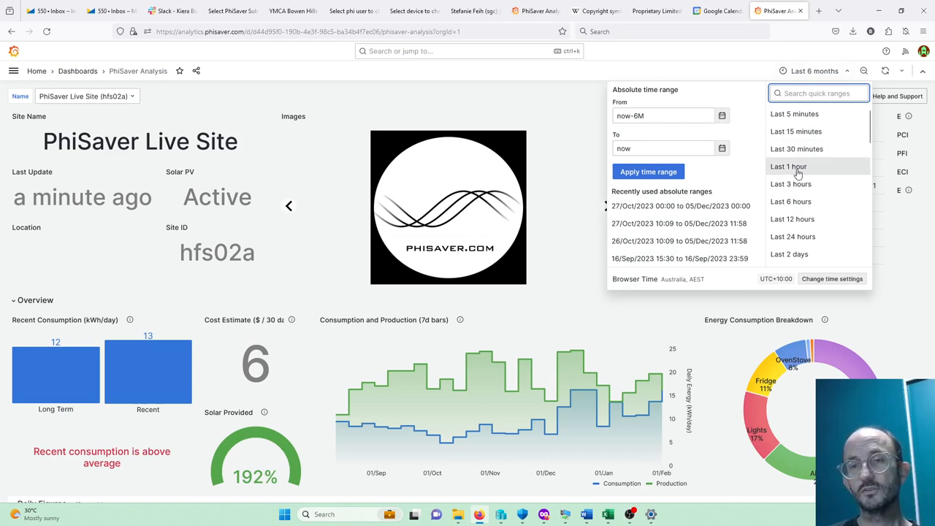
{"action": "left_click", "coordinate": [791, 184]}
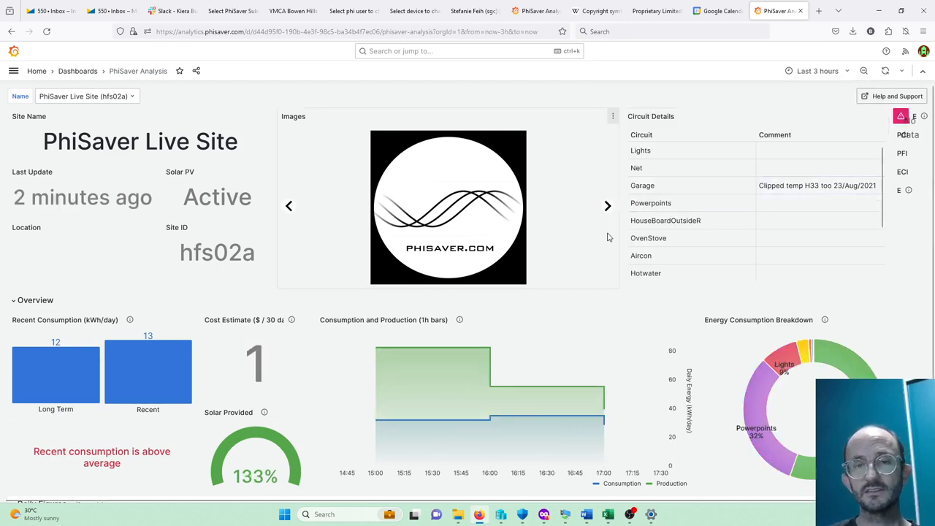
{"action": "mouse_move", "coordinate": [468, 385]}
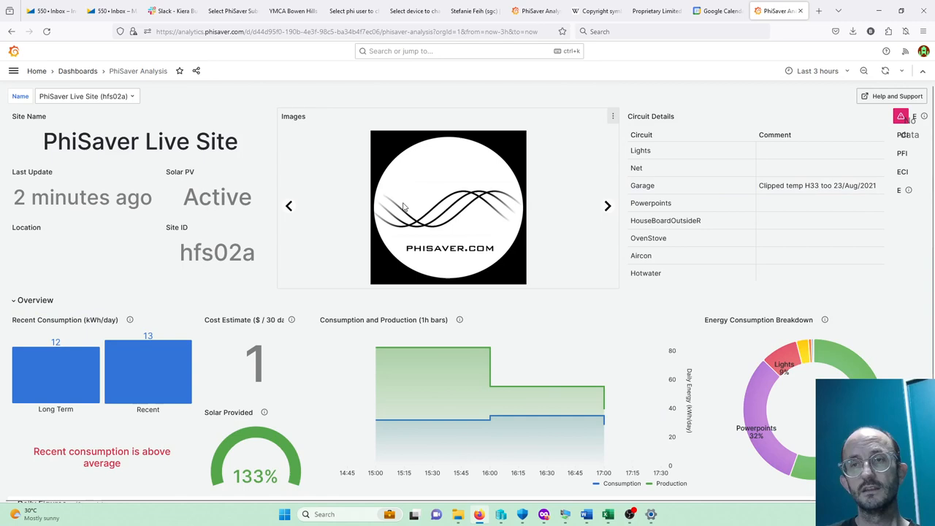
- Scroll down to the Circuits row showing consumption, production and per-circuit power
{"action": "scroll", "scroll_direction": "down", "scroll_amount": 3}
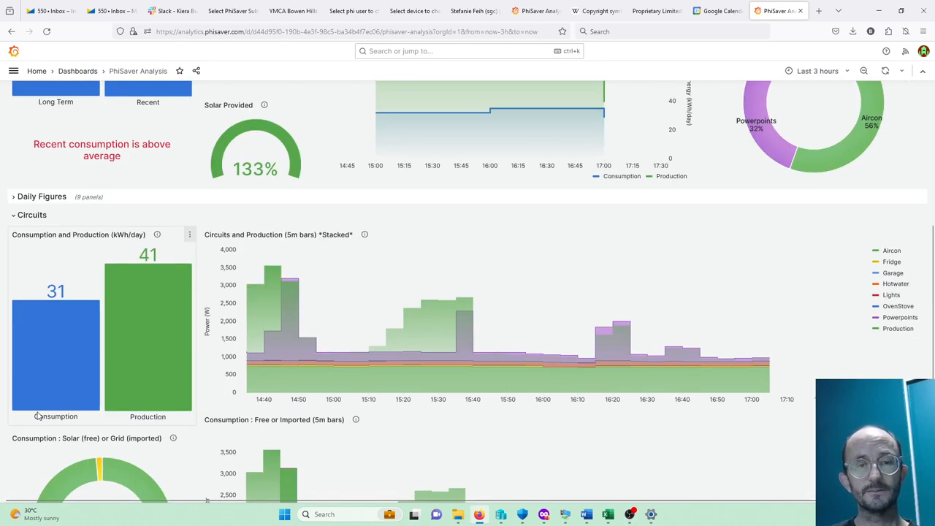
{"action": "mouse_move", "coordinate": [802, 350]}
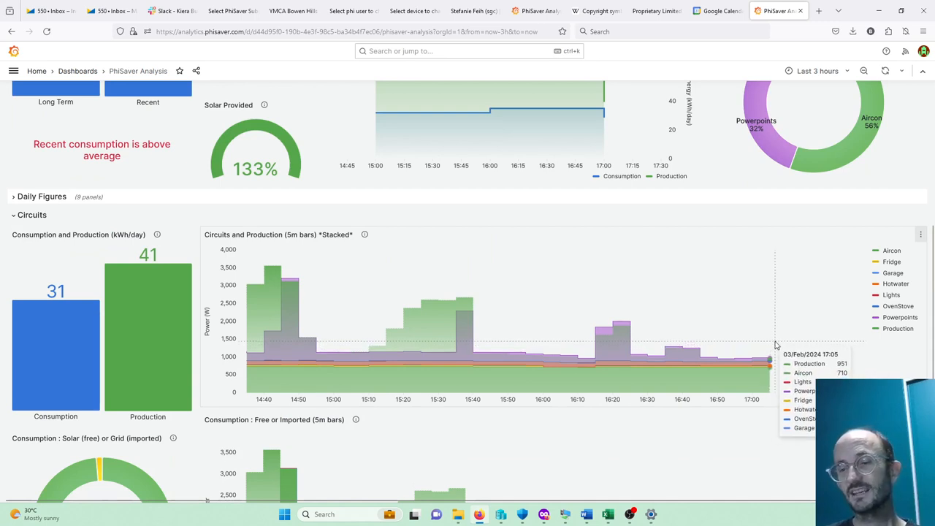
{"action": "mouse_move", "coordinate": [782, 355]}
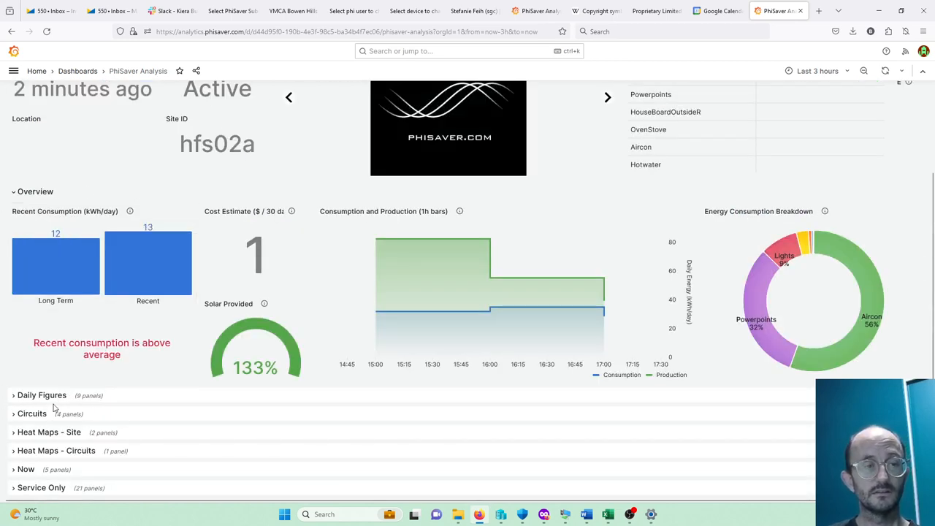
{"action": "mouse_move", "coordinate": [68, 482]}
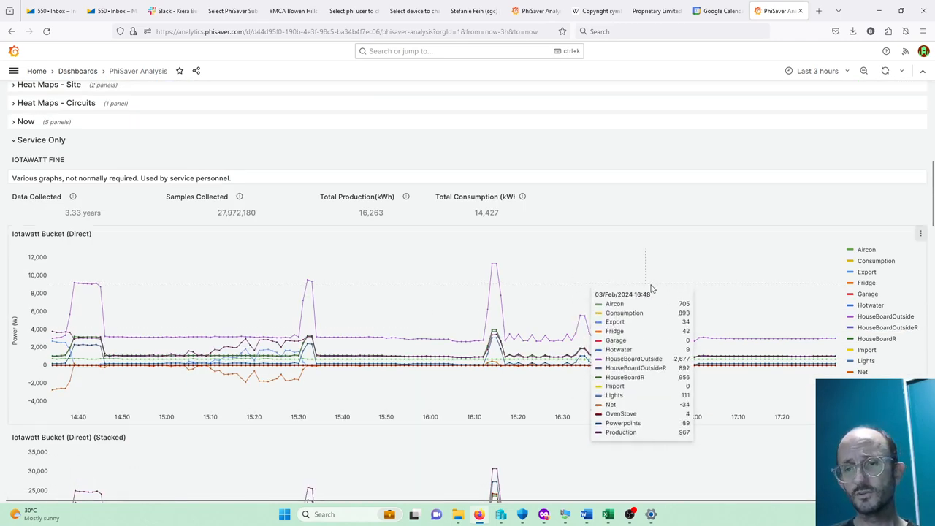
{"action": "mouse_move", "coordinate": [839, 301]}
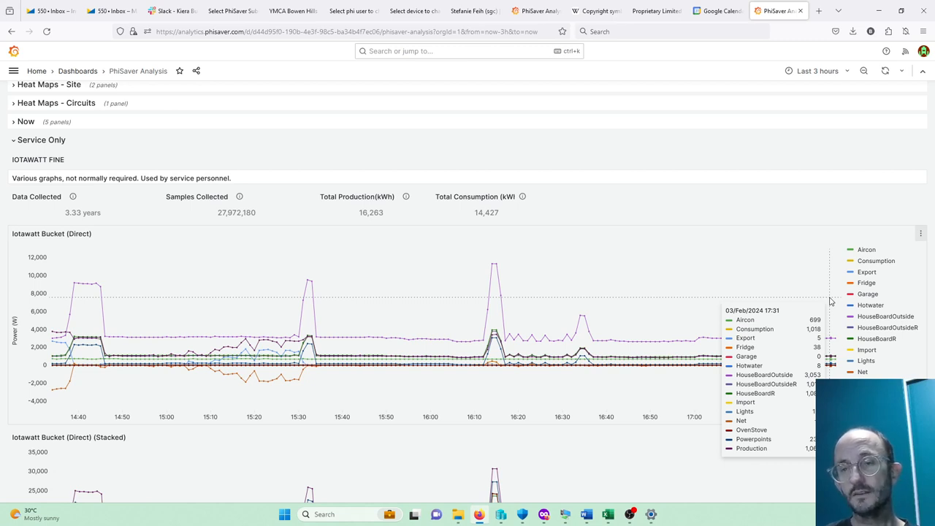
{"action": "mouse_move", "coordinate": [873, 333]}
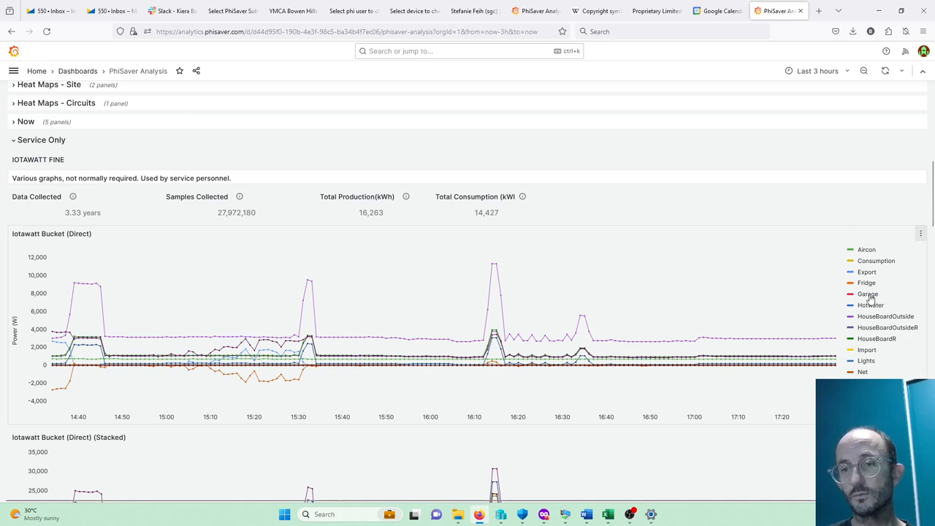
- Filter the Iotawatt Bucket (Direct) graph to the Garage circuit using its legend entry
{"action": "left_click", "coordinate": [869, 294]}
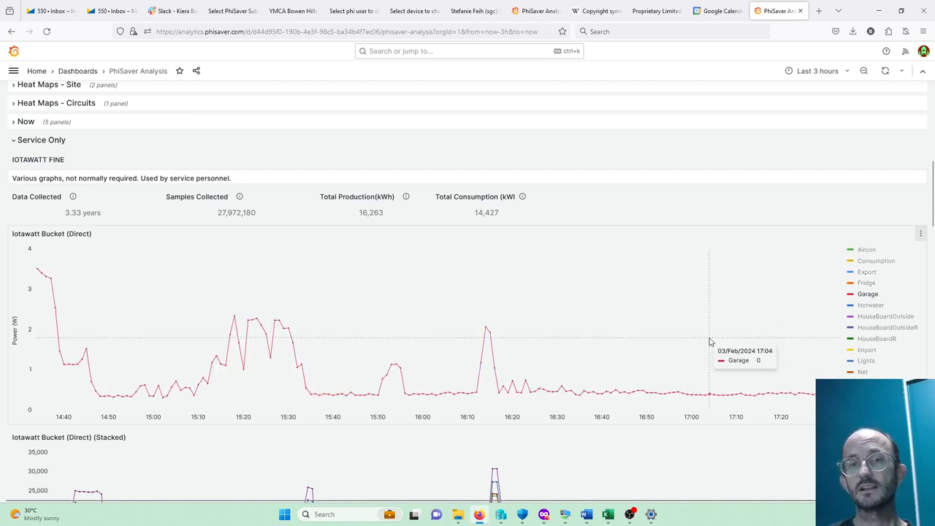
{"action": "mouse_move", "coordinate": [618, 333]}
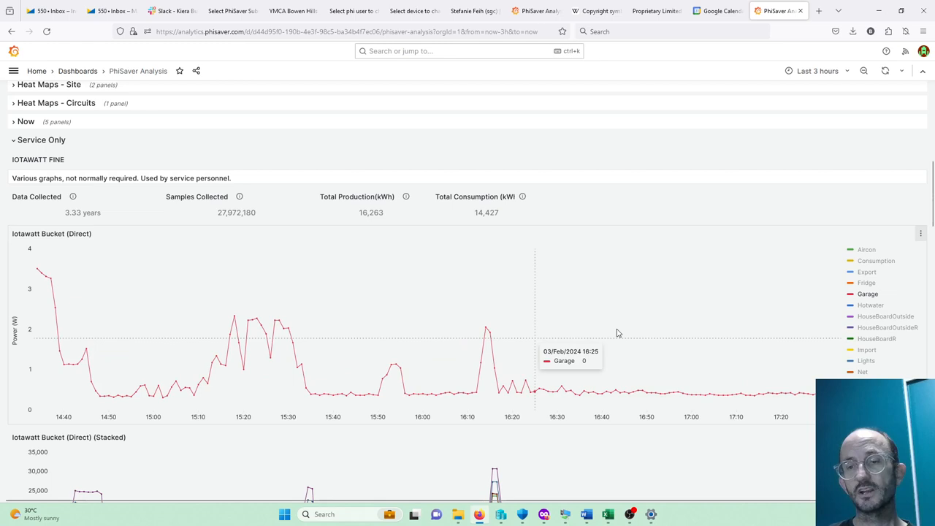
{"action": "mouse_move", "coordinate": [767, 324]}
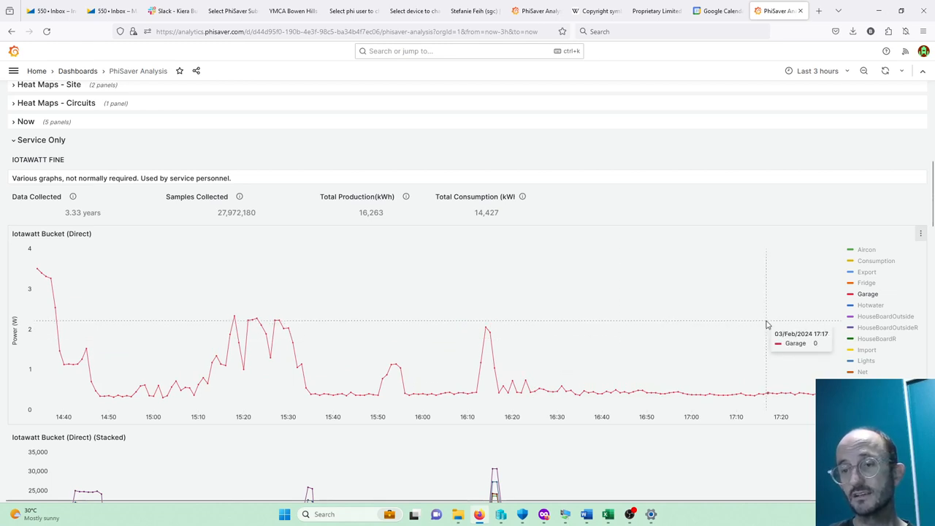
{"action": "mouse_move", "coordinate": [875, 314]}
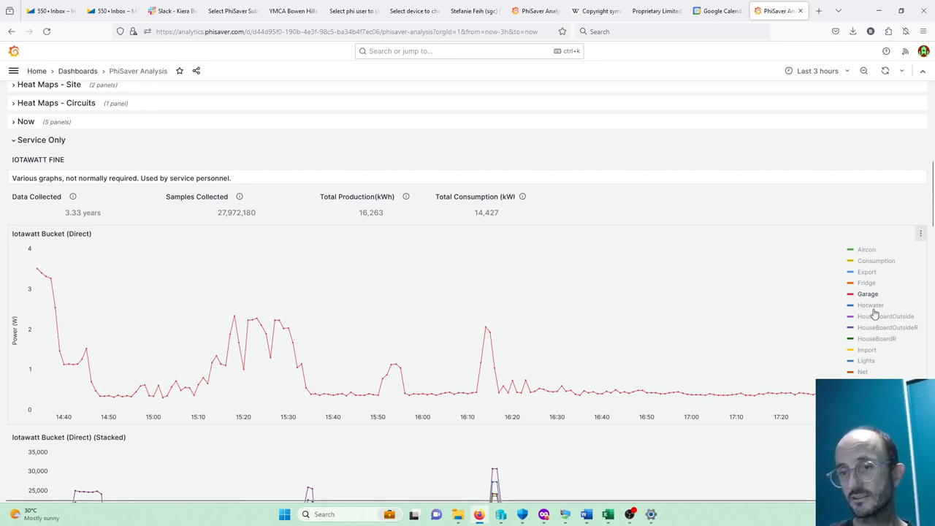
{"action": "mouse_move", "coordinate": [844, 278]}
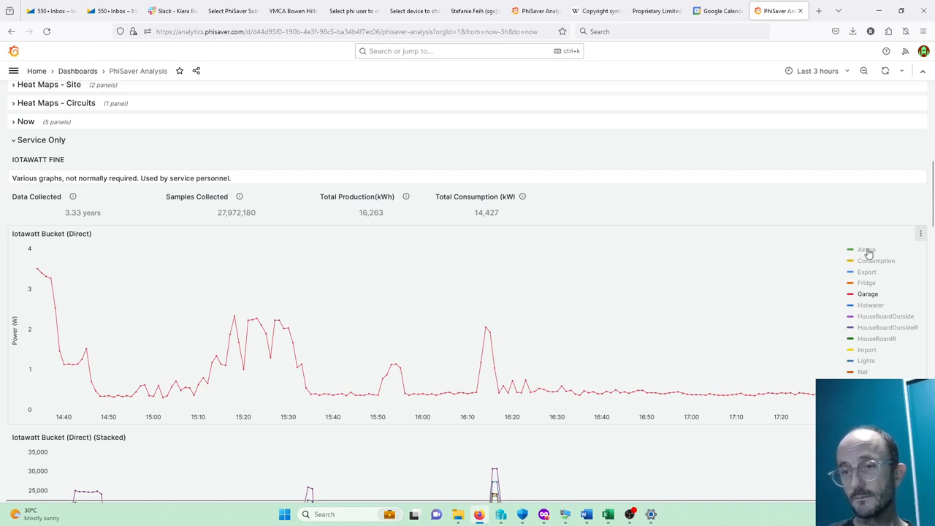
{"action": "mouse_move", "coordinate": [891, 346]}
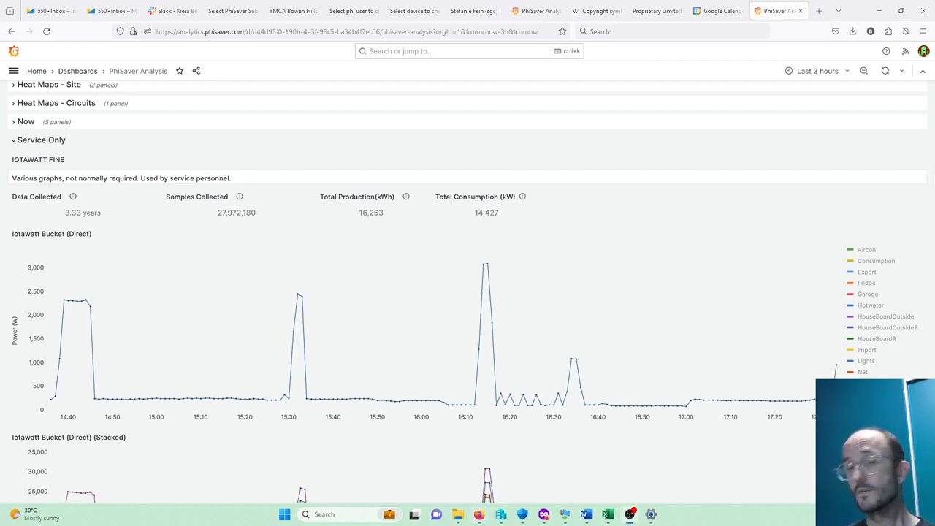
{"action": "mouse_move", "coordinate": [682, 331]}
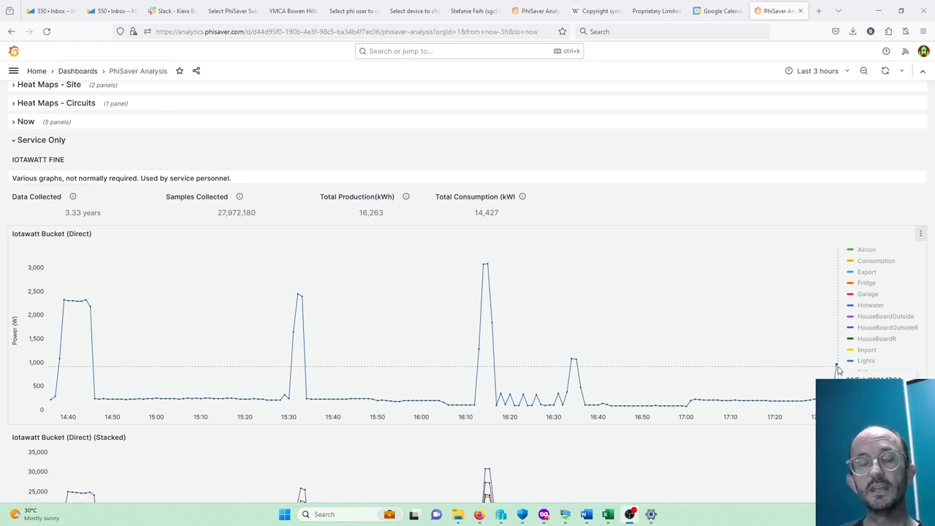
- Check the 3-hour time range and the auto-refresh options so the graphs show recent readings
{"action": "left_click", "coordinate": [817, 71]}
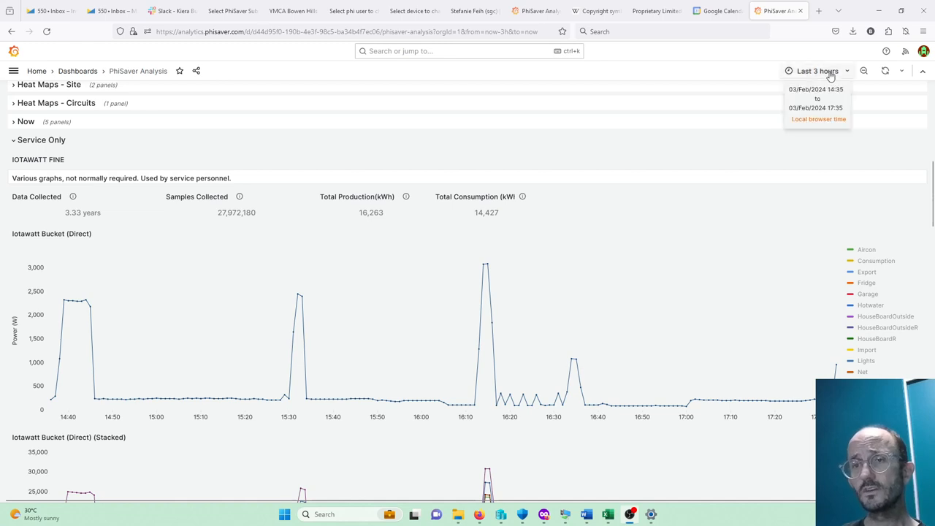
{"action": "left_click", "coordinate": [817, 71]}
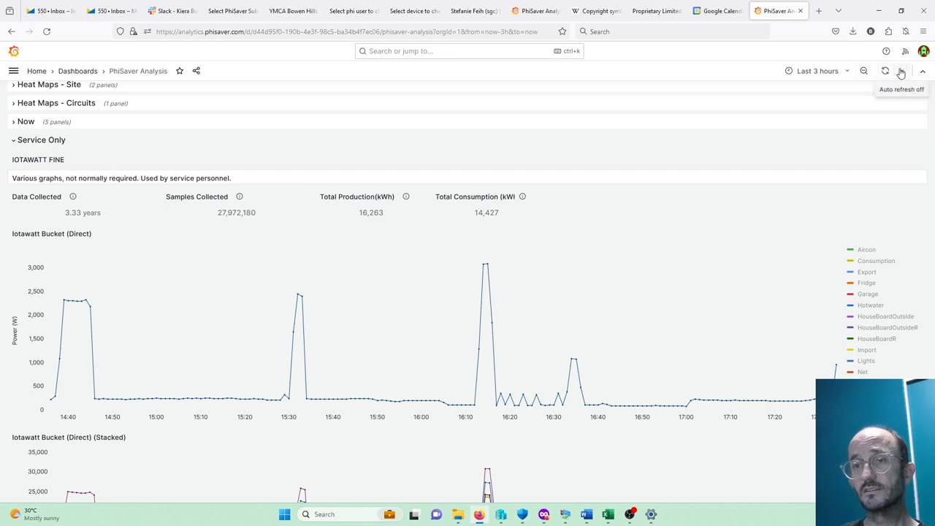
{"action": "left_click", "coordinate": [886, 71]}
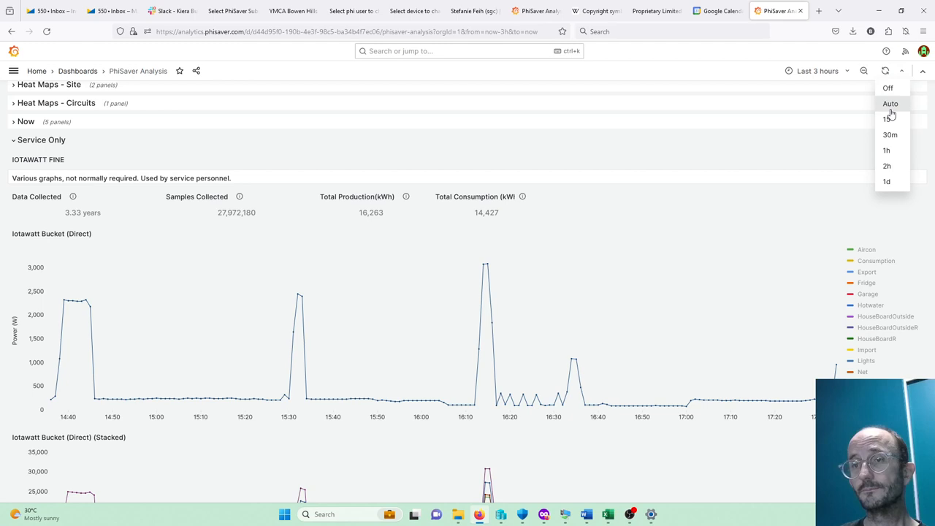
{"action": "left_click", "coordinate": [885, 70]}
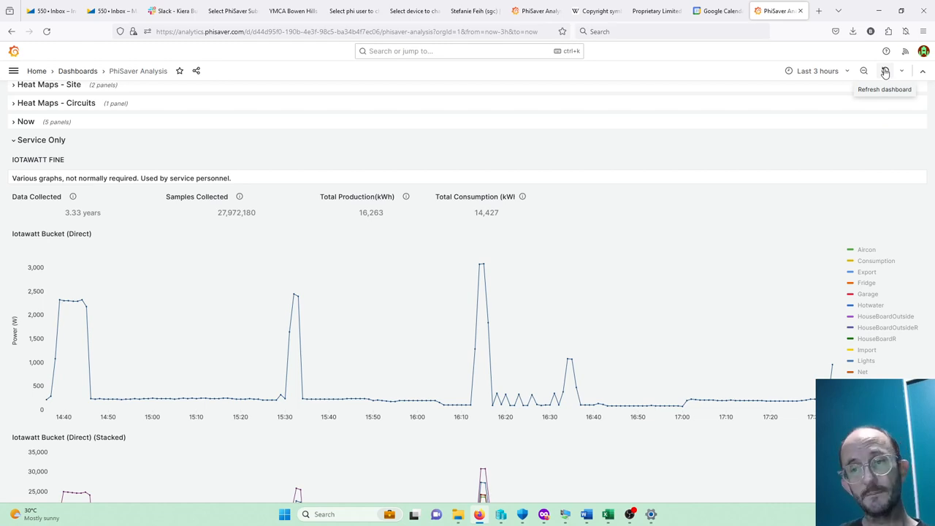
- Scroll down through the Service Only panels to the raw Iotawatt graph
{"action": "scroll", "scroll_direction": "down", "scroll_amount": 3}
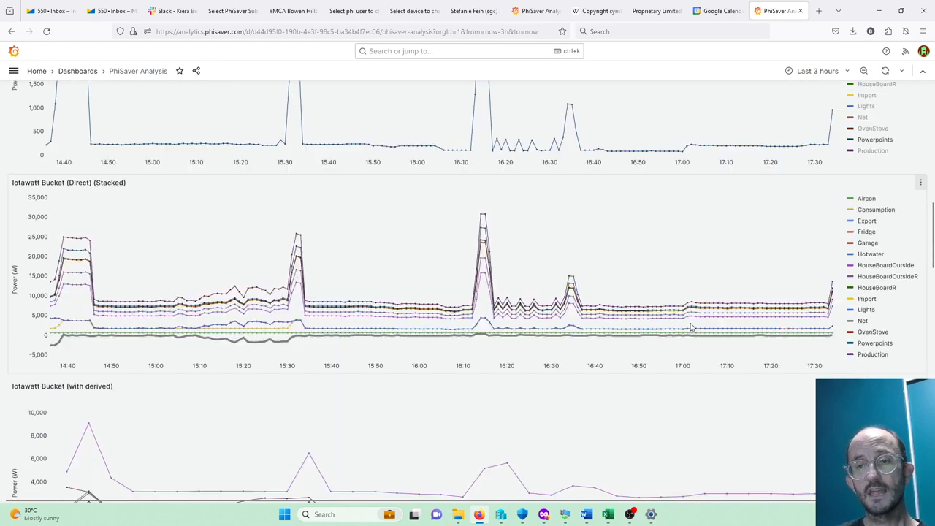
{"action": "scroll", "scroll_direction": "down", "scroll_amount": 3}
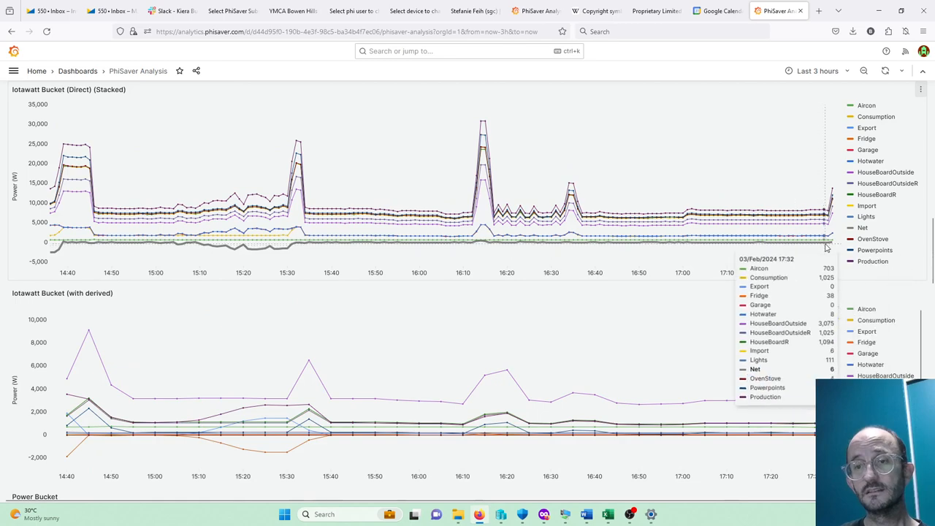
{"action": "scroll", "scroll_direction": "down", "scroll_amount": 3}
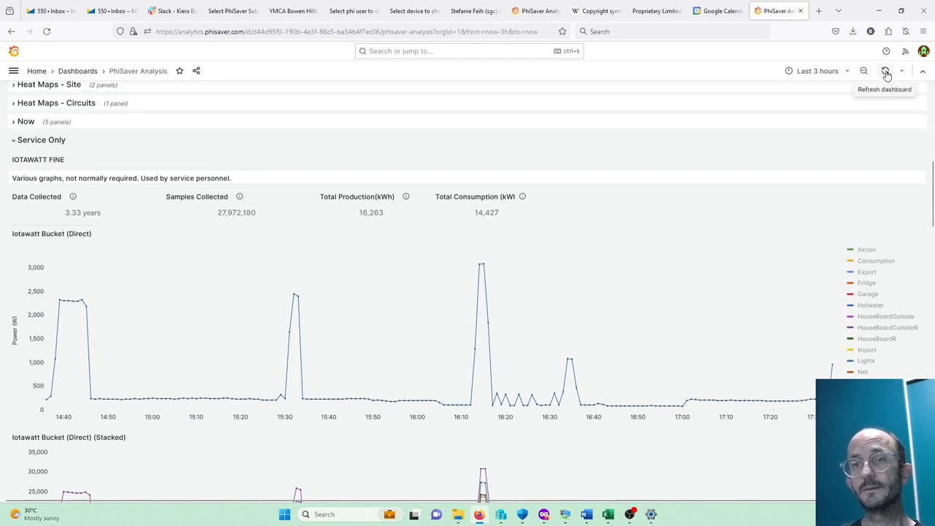
{"action": "mouse_move", "coordinate": [833, 362]}
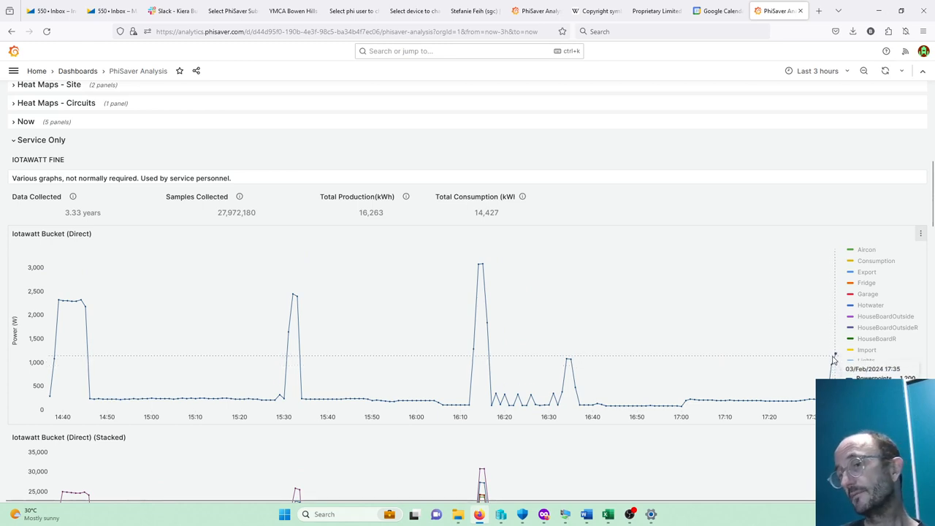
{"action": "mouse_move", "coordinate": [146, 255]}
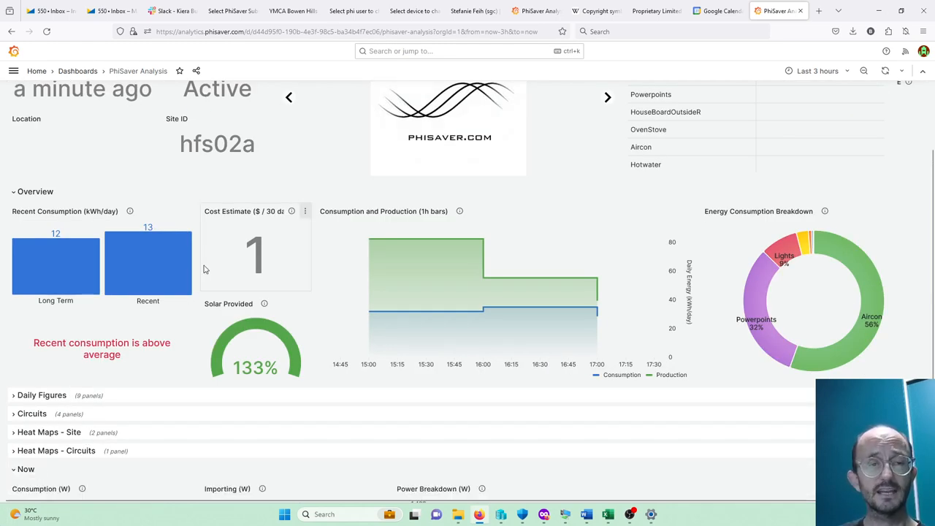
{"action": "scroll", "scroll_direction": "down", "scroll_amount": 3}
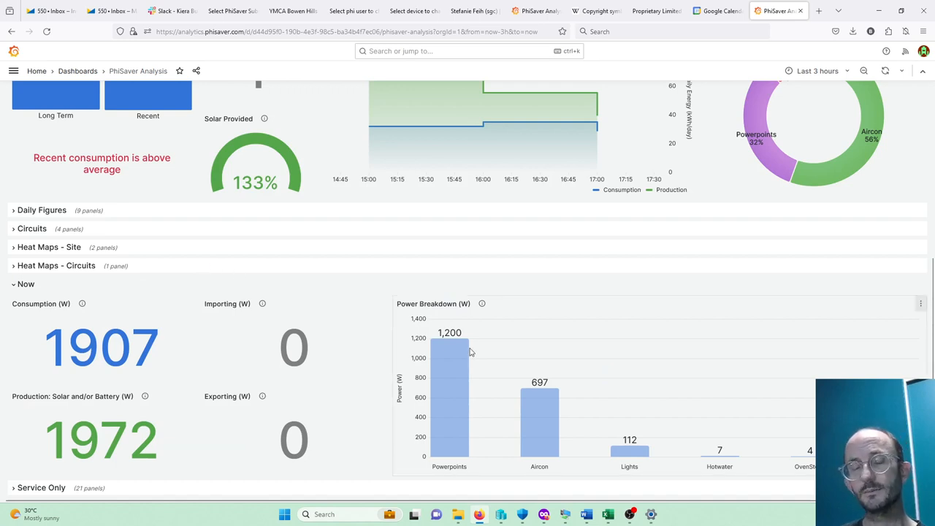
{"action": "mouse_move", "coordinate": [885, 71]}
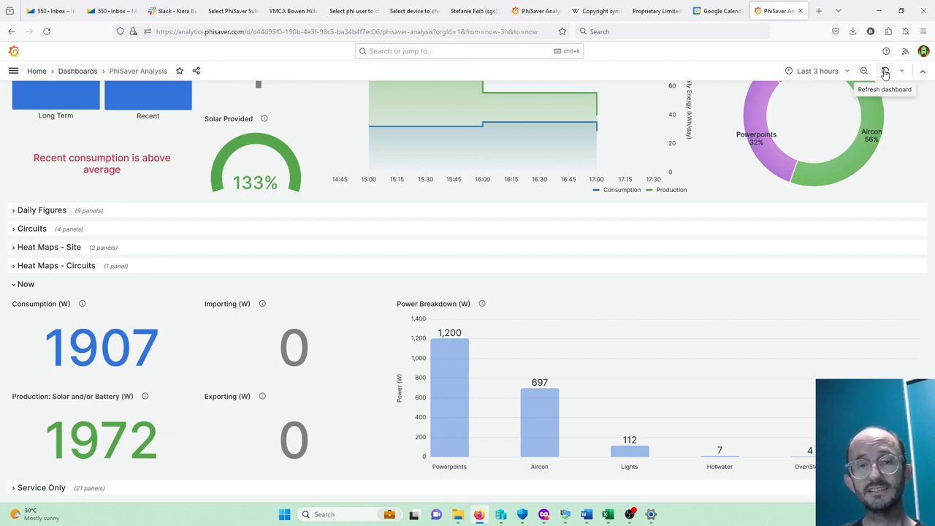
{"action": "mouse_move", "coordinate": [460, 349]}
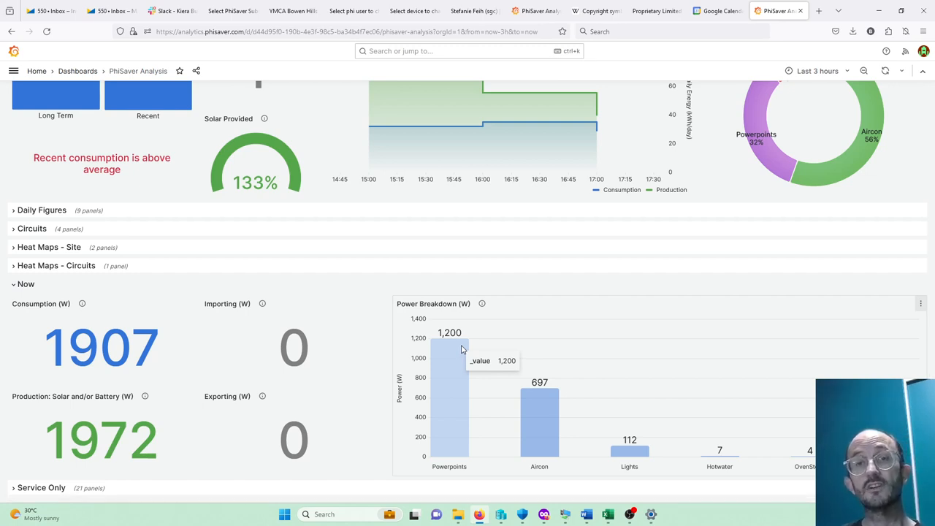
{"action": "mouse_move", "coordinate": [771, 272]}
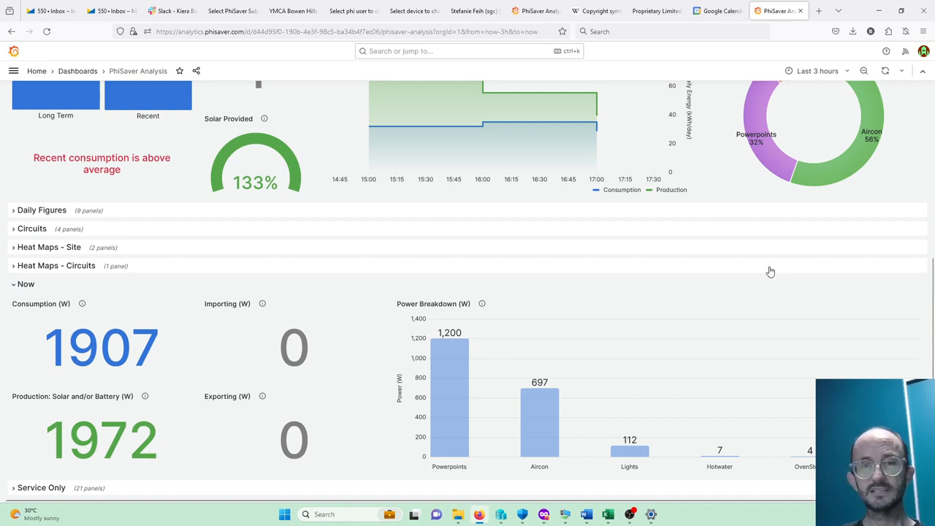
{"action": "mouse_move", "coordinate": [766, 276]}
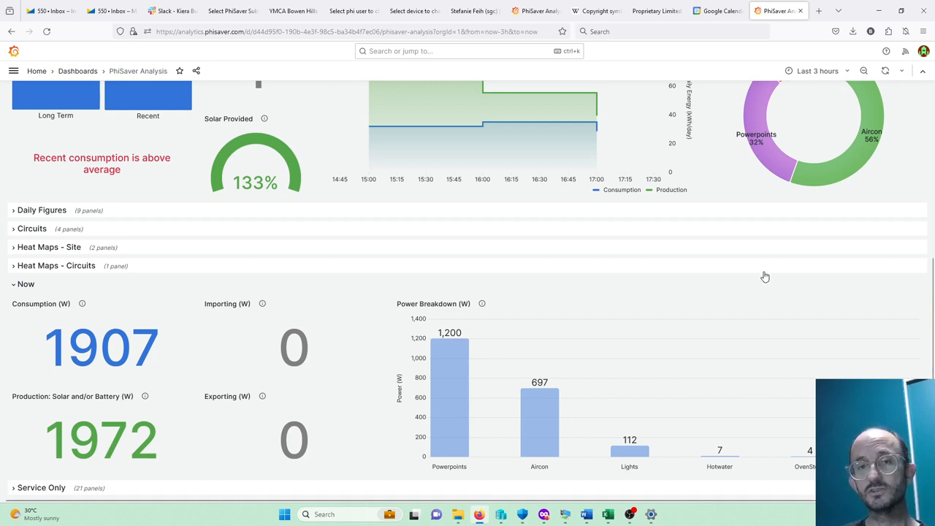
{"action": "scroll", "scroll_direction": "up", "scroll_amount": 3}
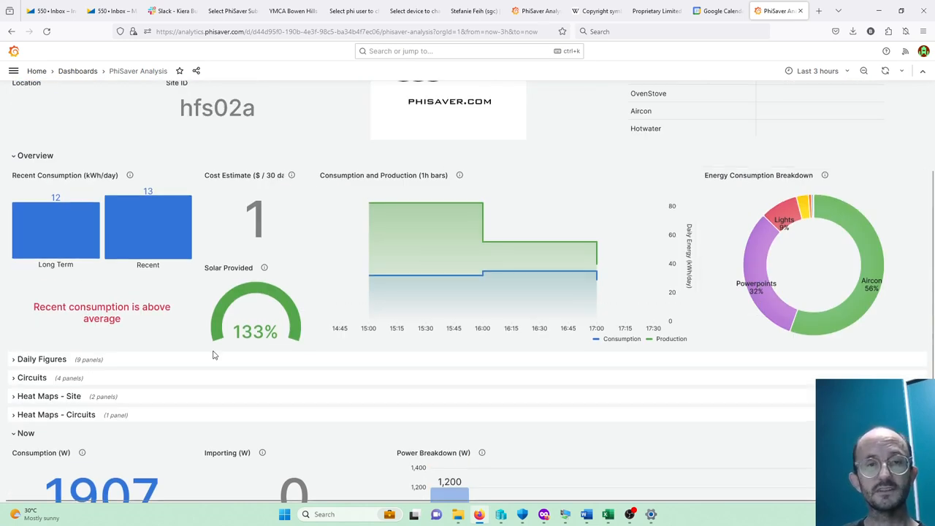